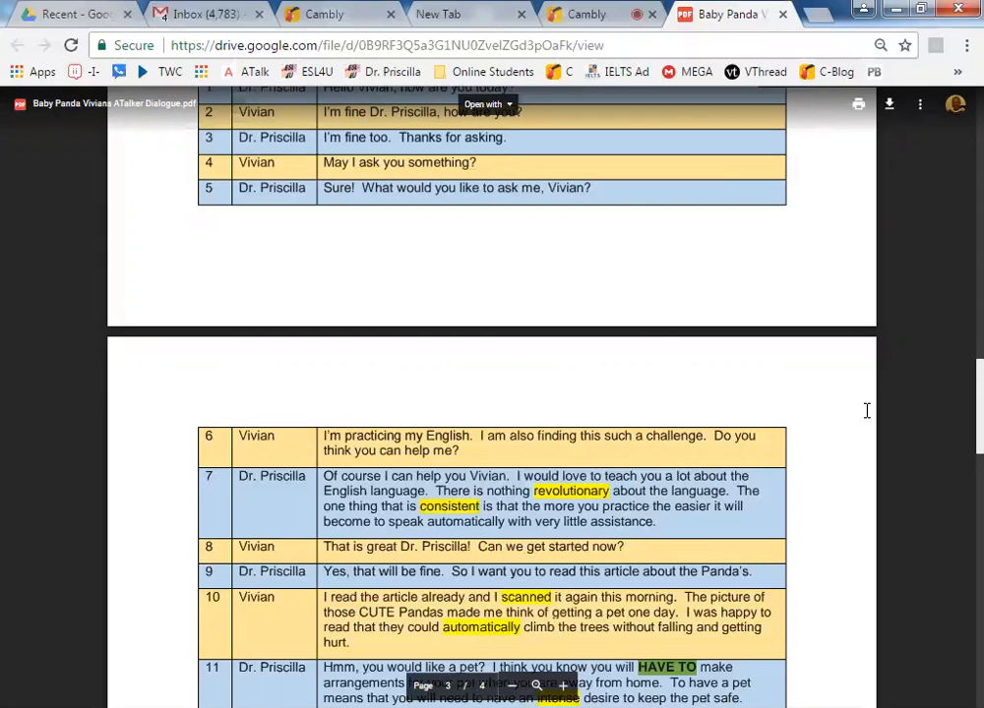
mouse_move(954, 423)
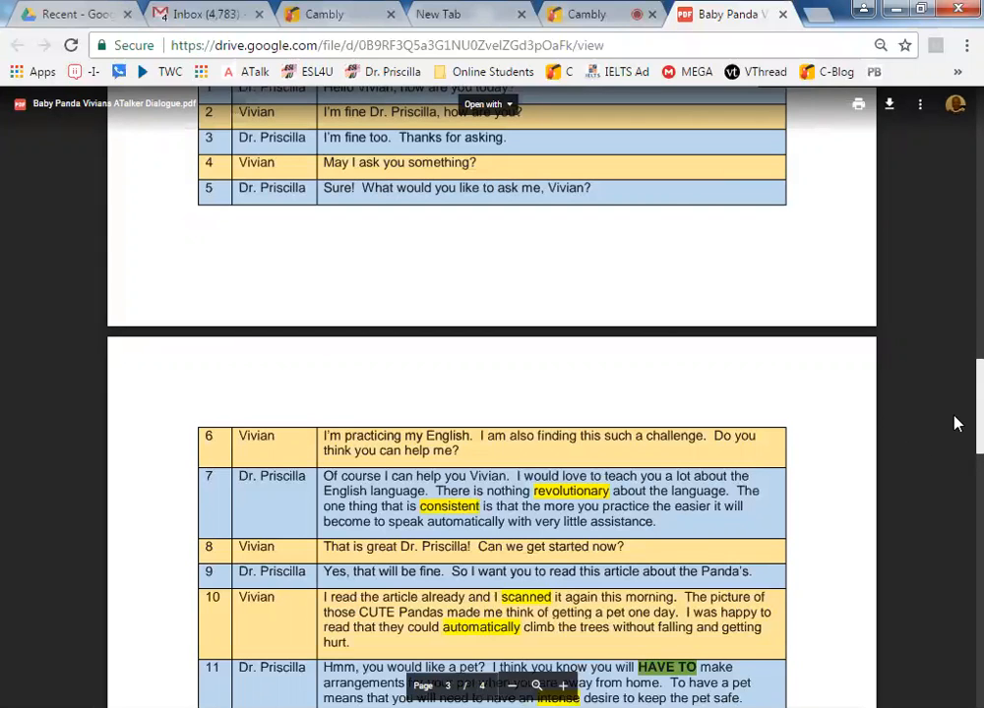
Check-mark assistance, challenge and revolutionary as used words in the Synonym Match table.
scroll("down", 3)
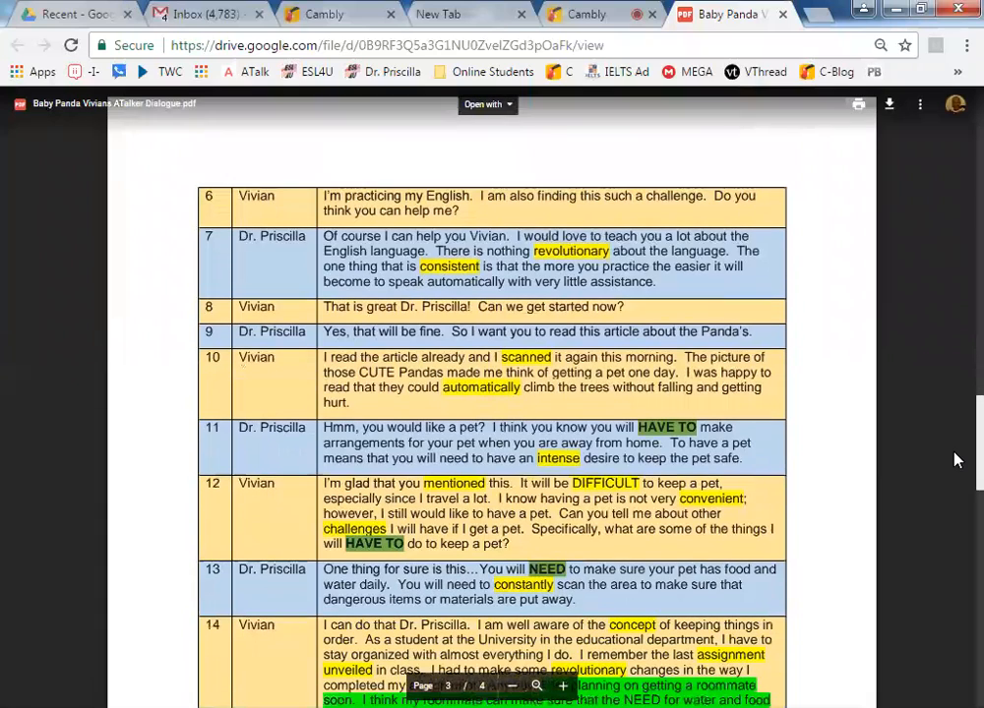
mouse_move(896, 511)
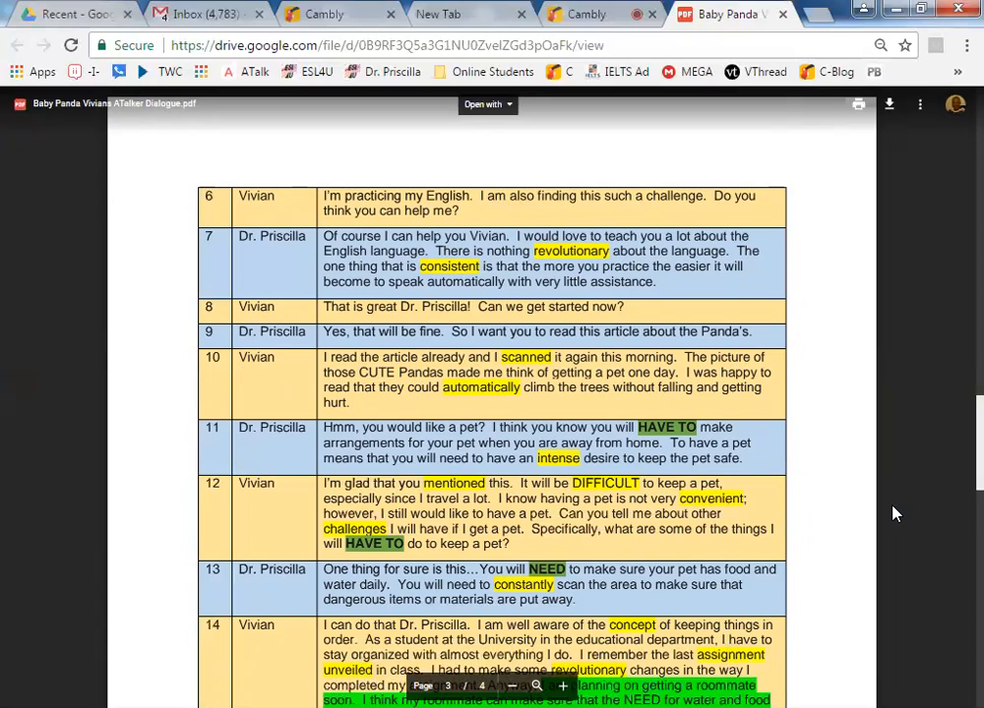
mouse_move(846, 512)
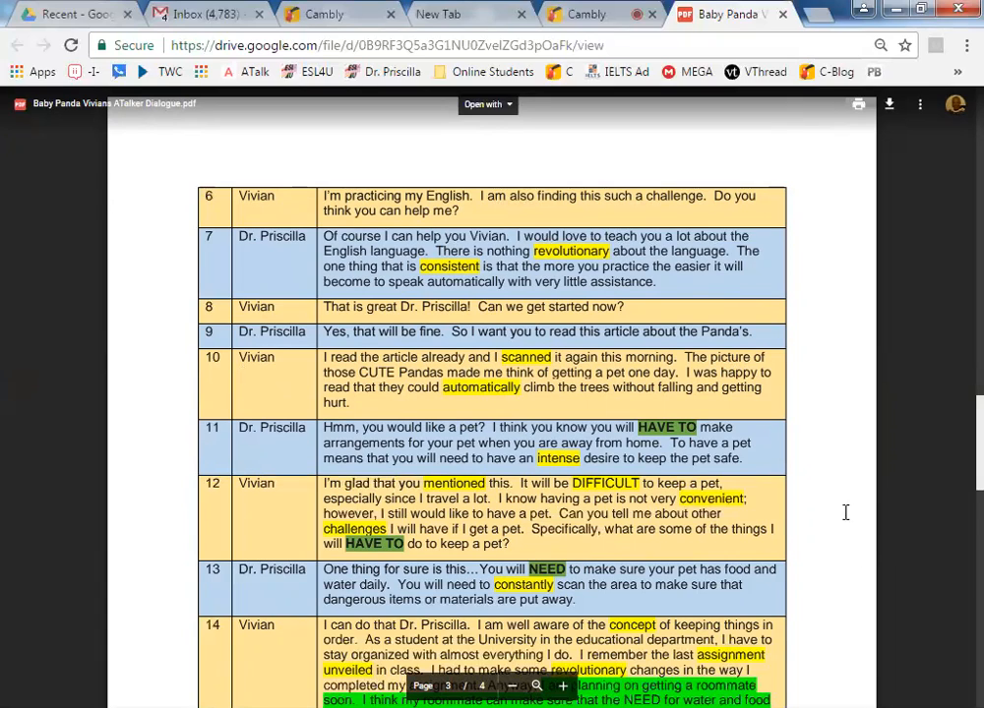
mouse_move(955, 452)
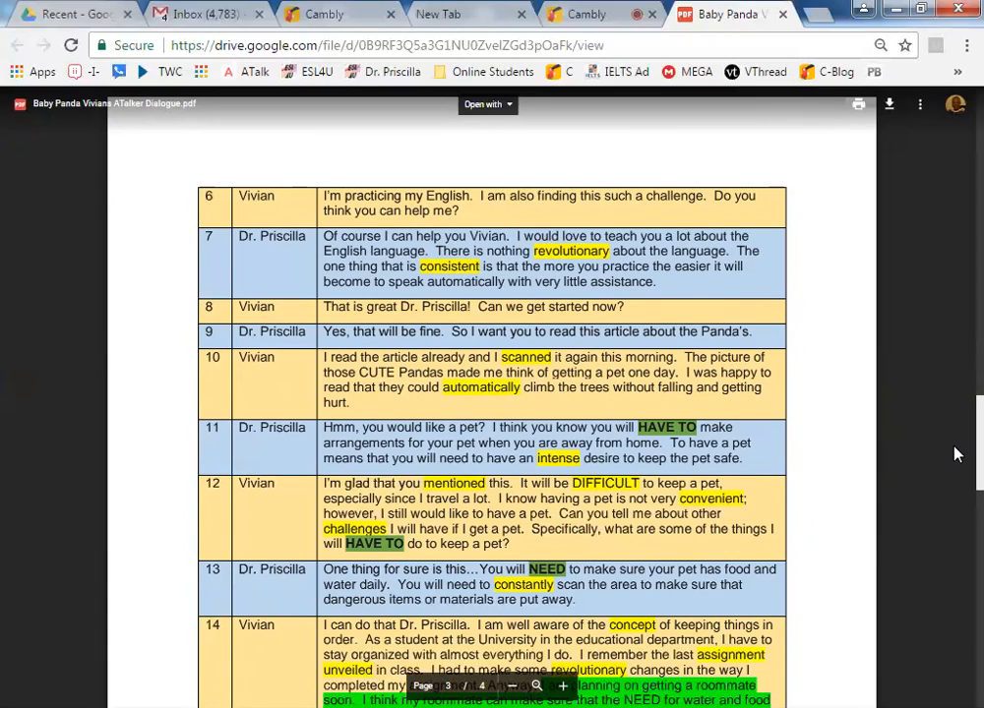
scroll("down", 3)
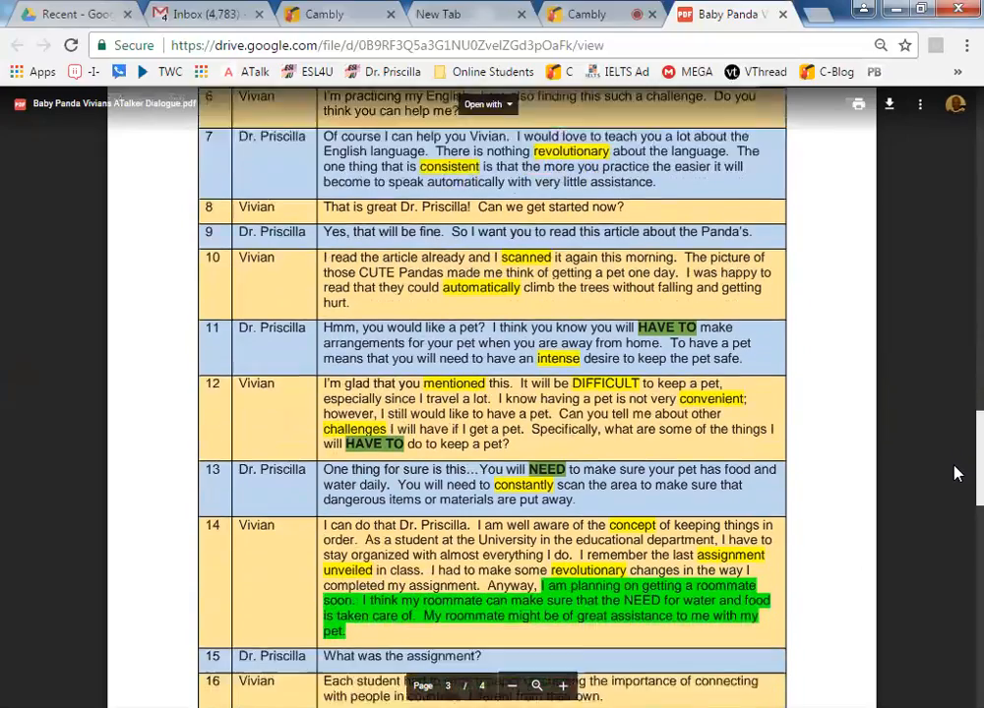
scroll("down", 3)
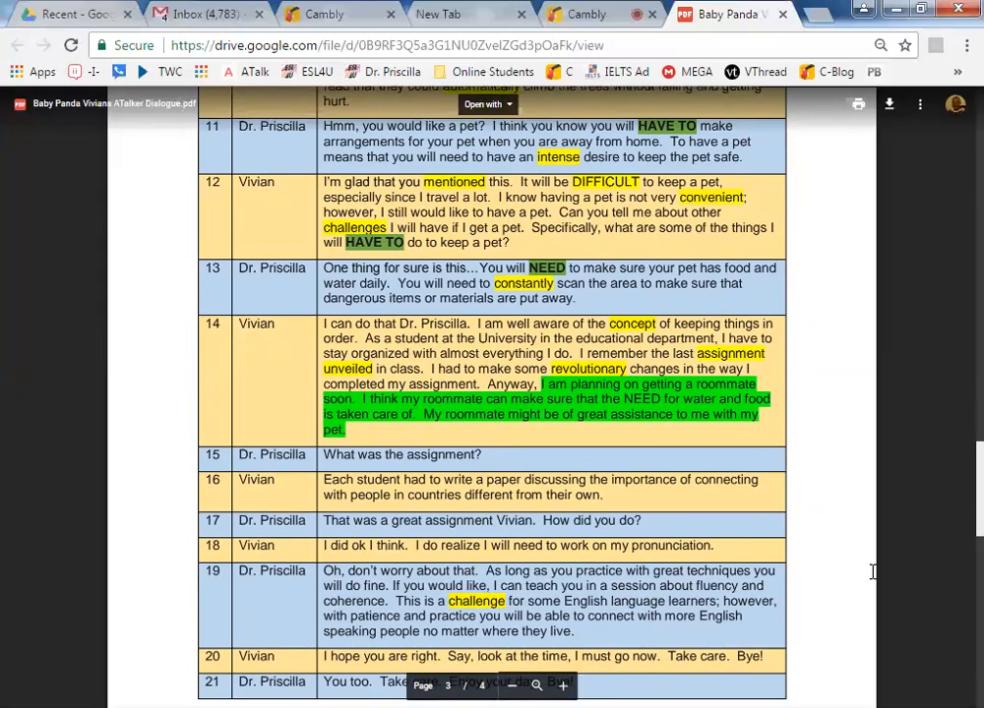
mouse_move(961, 496)
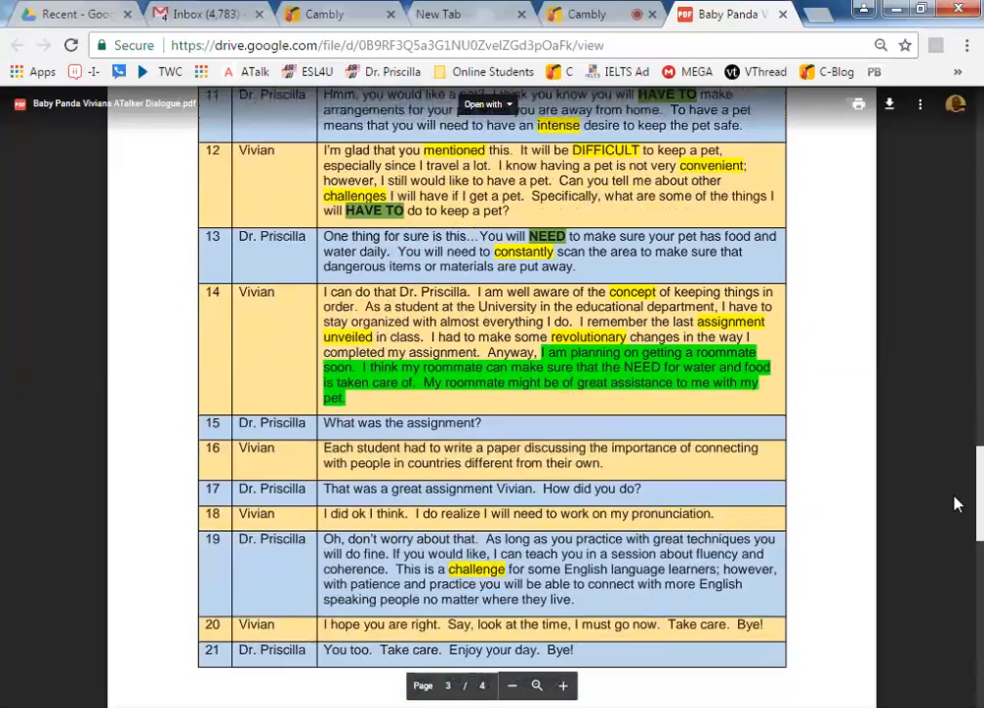
scroll("down", 3)
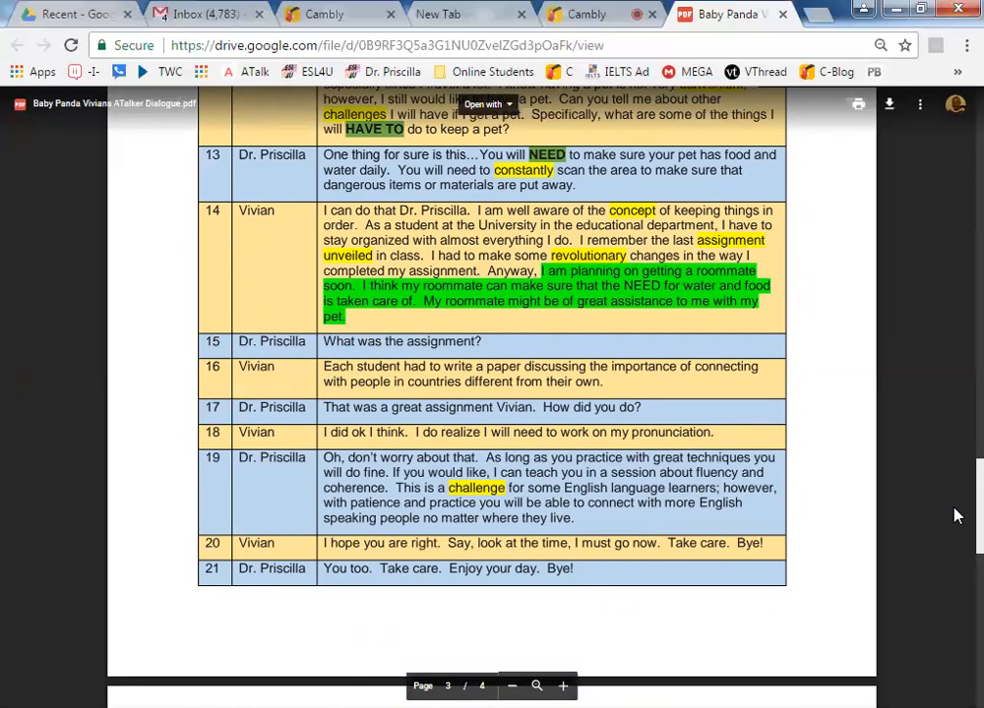
mouse_move(925, 527)
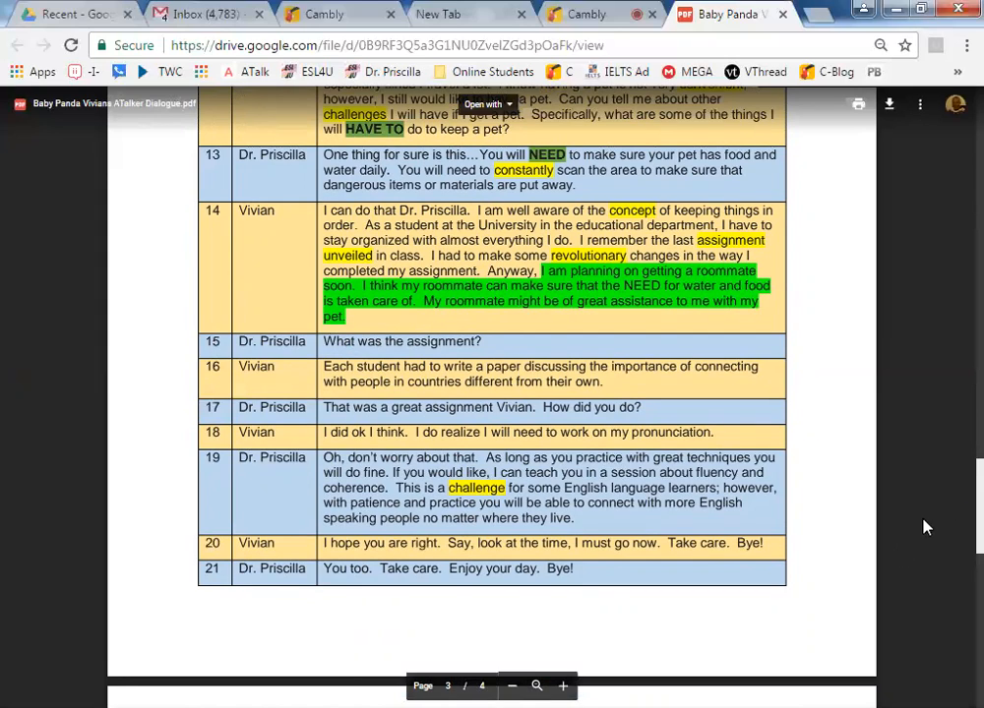
mouse_move(898, 555)
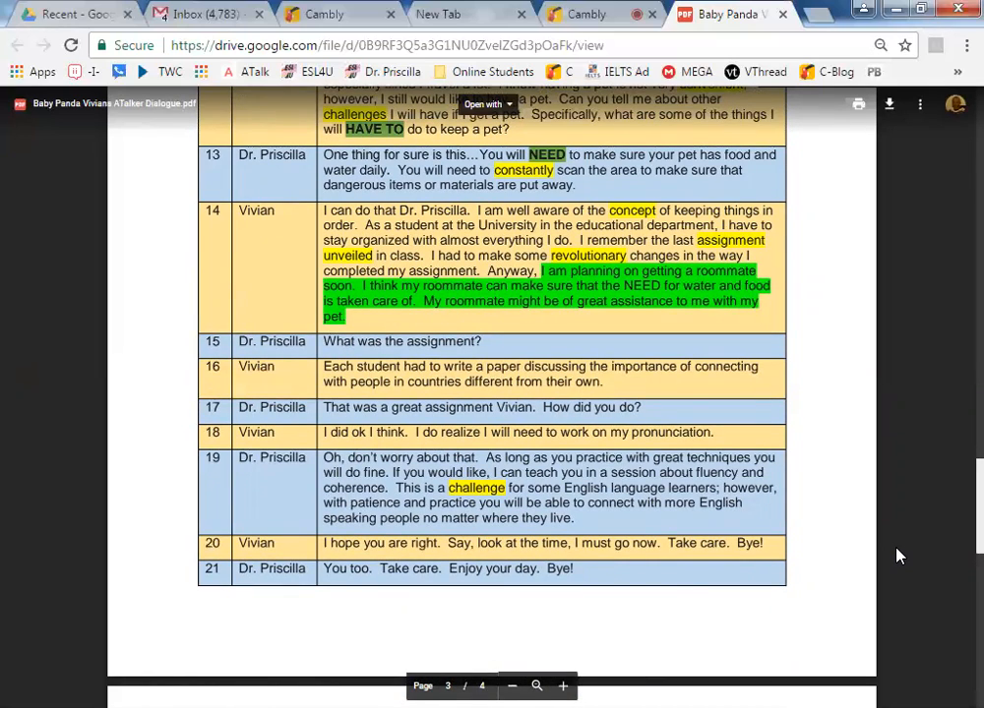
mouse_move(956, 535)
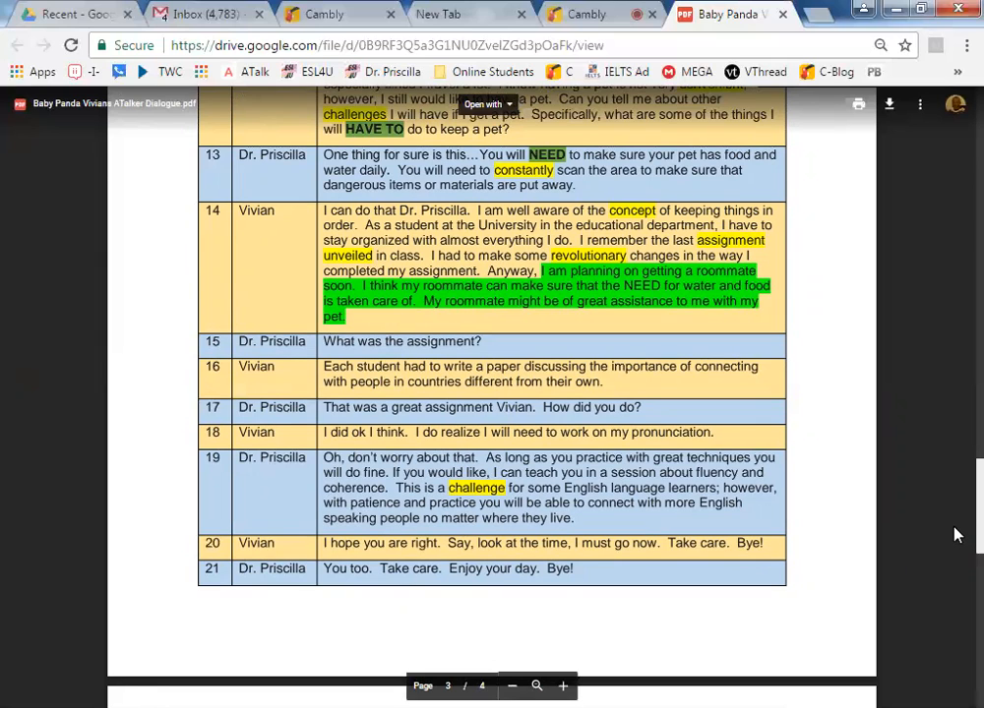
scroll("down", 3)
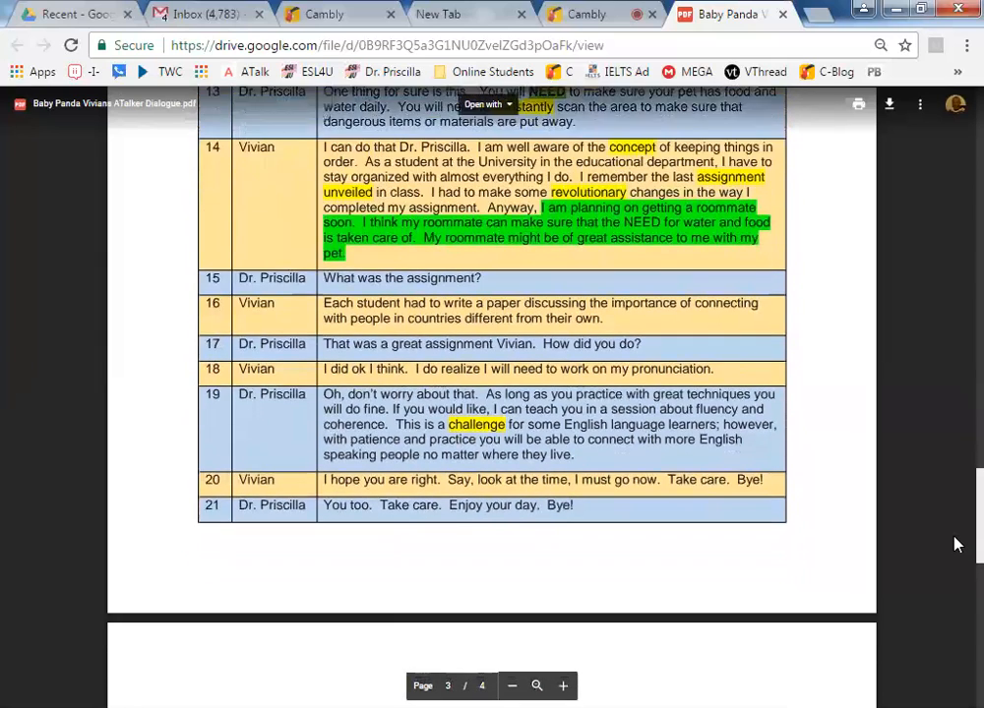
scroll("down", 3)
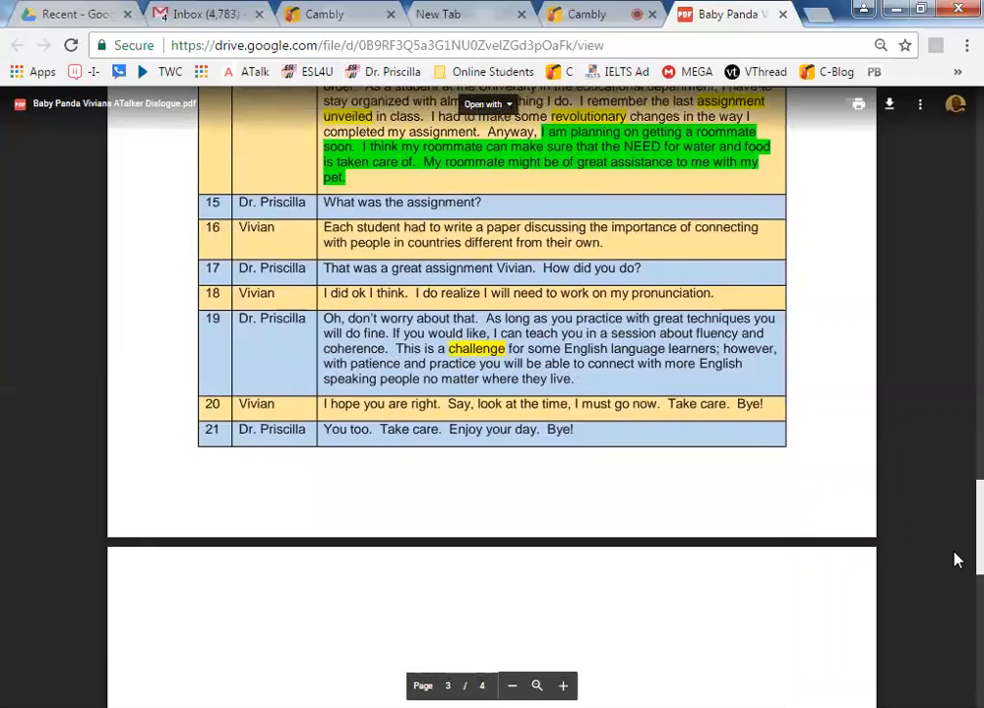
mouse_move(937, 601)
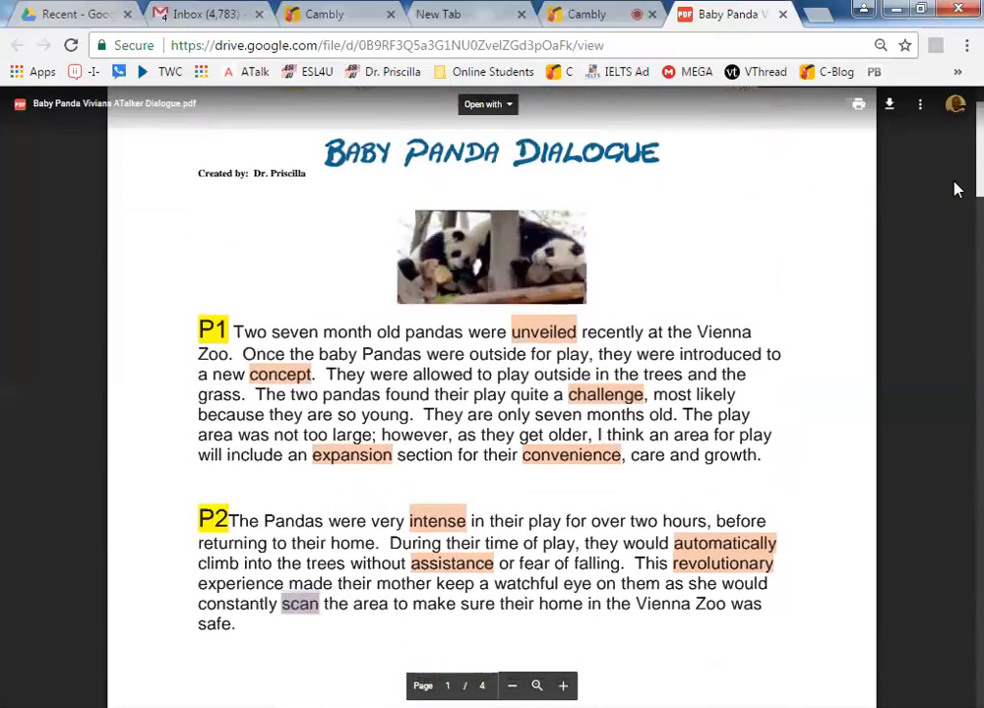
mouse_move(897, 472)
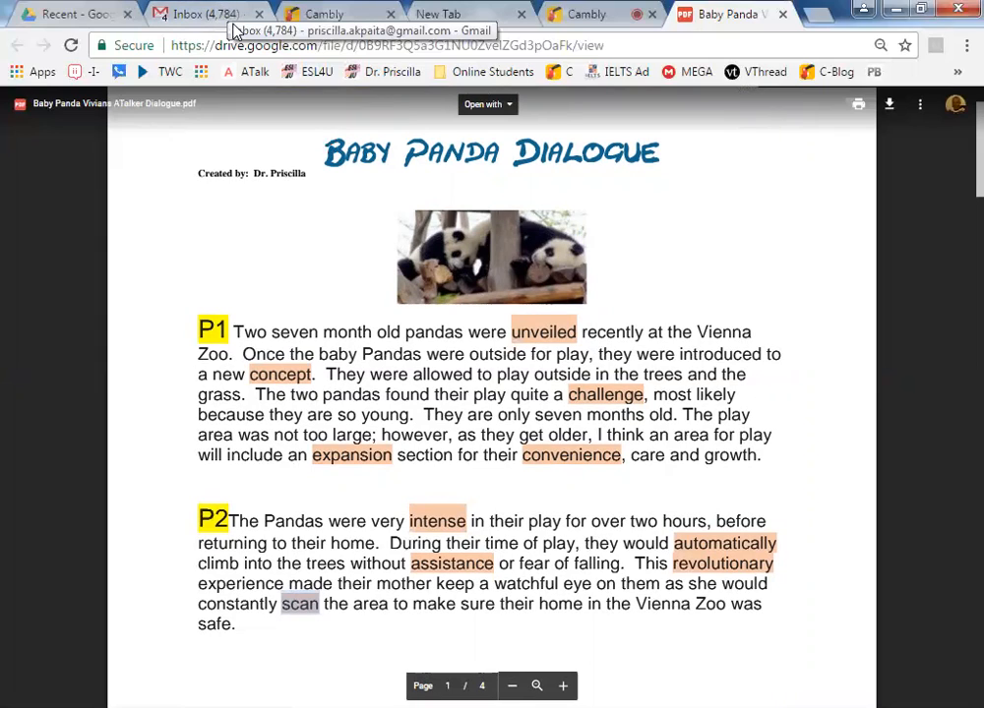
mouse_move(280, 55)
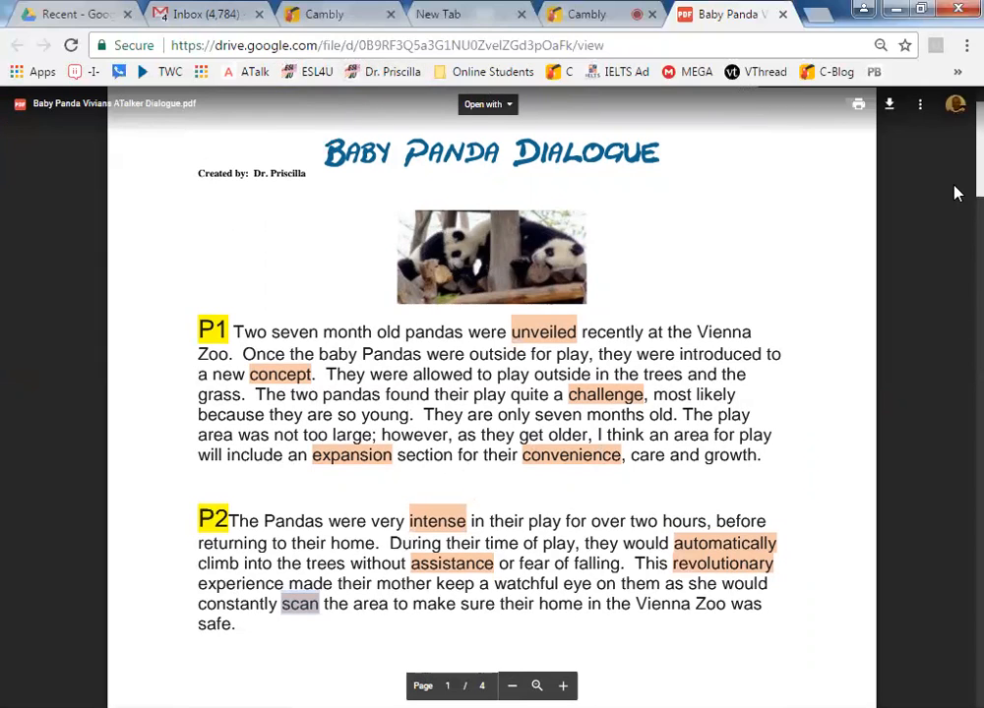
scroll("down", 3)
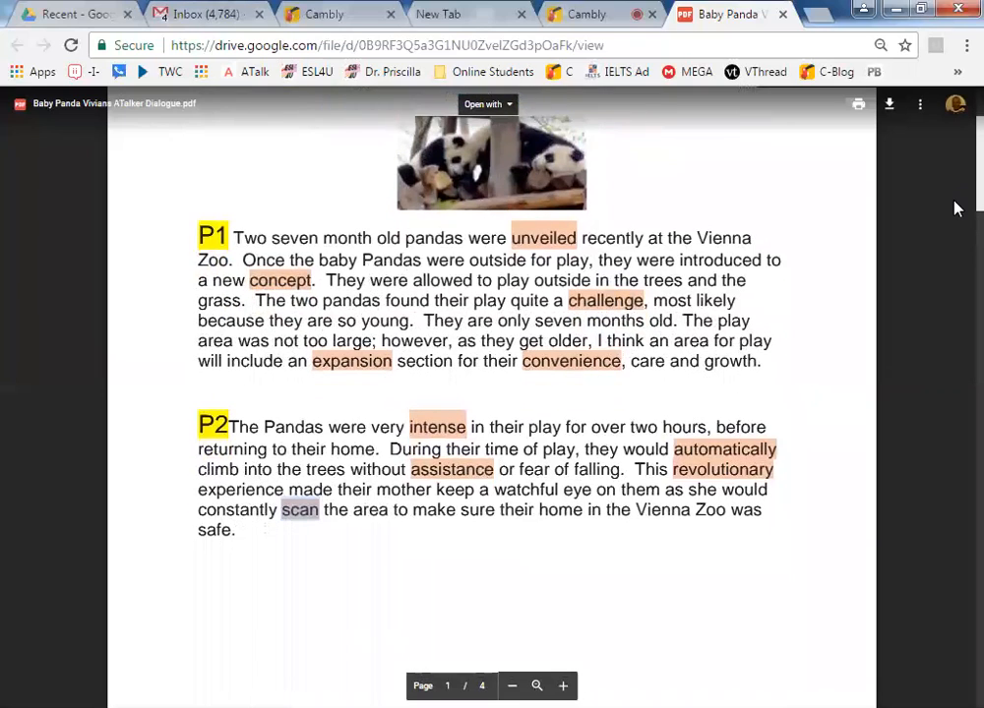
scroll("down", 3)
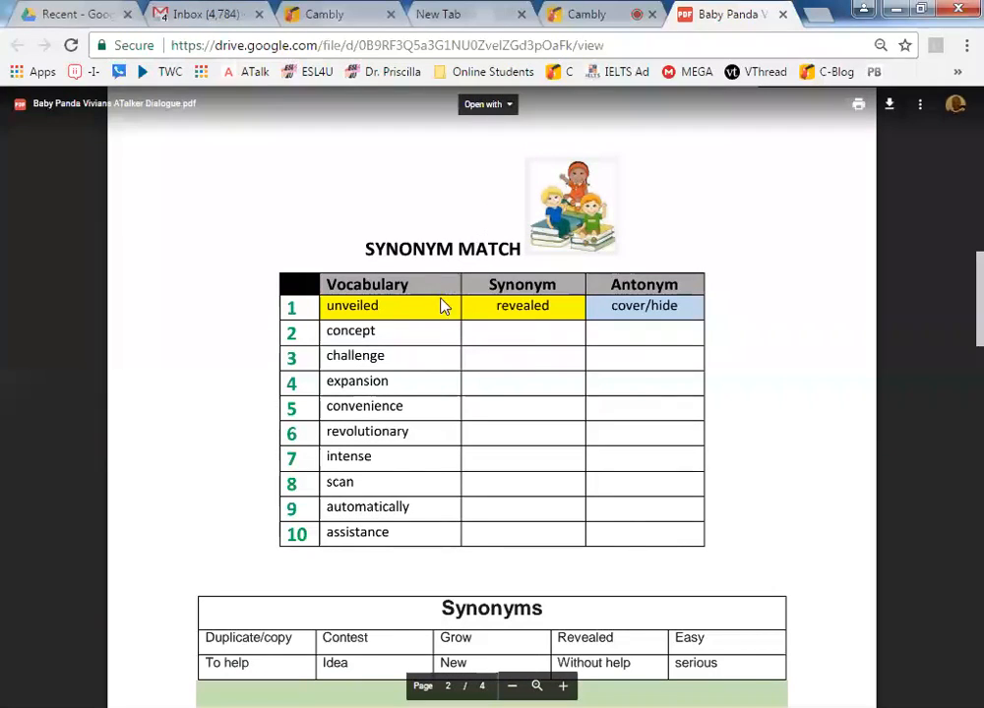
mouse_move(437, 496)
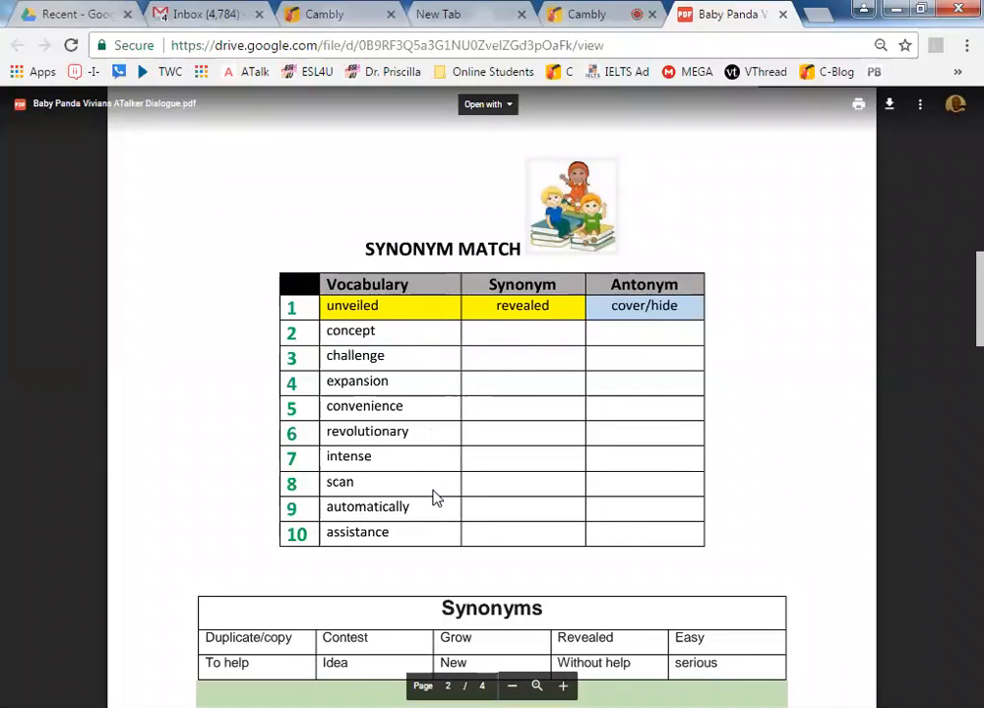
mouse_move(425, 539)
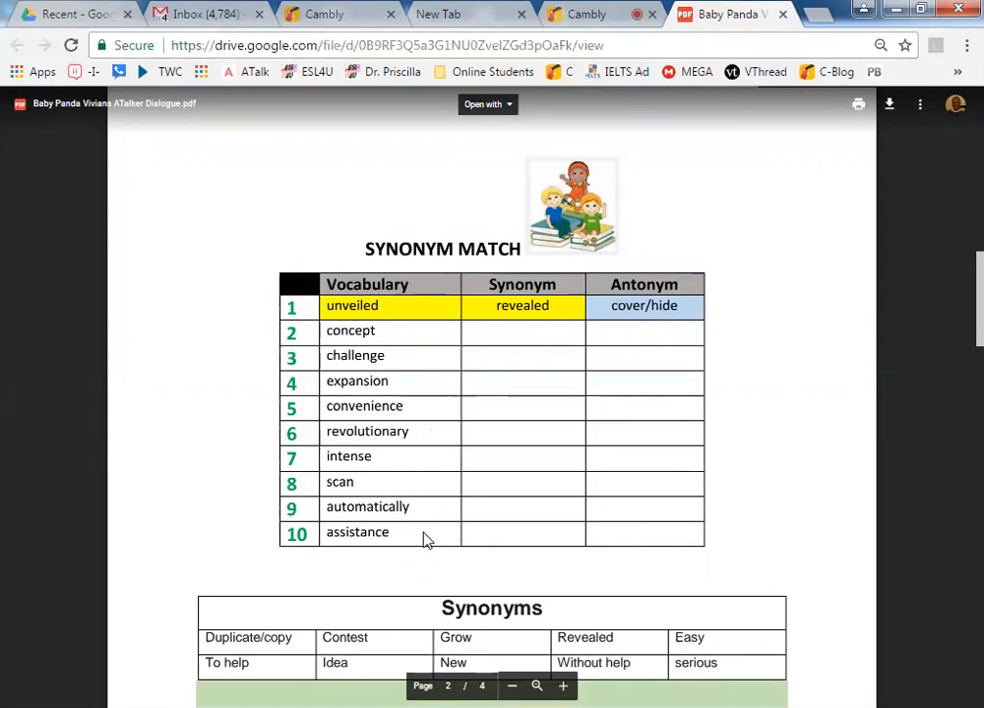
left_click(413, 532)
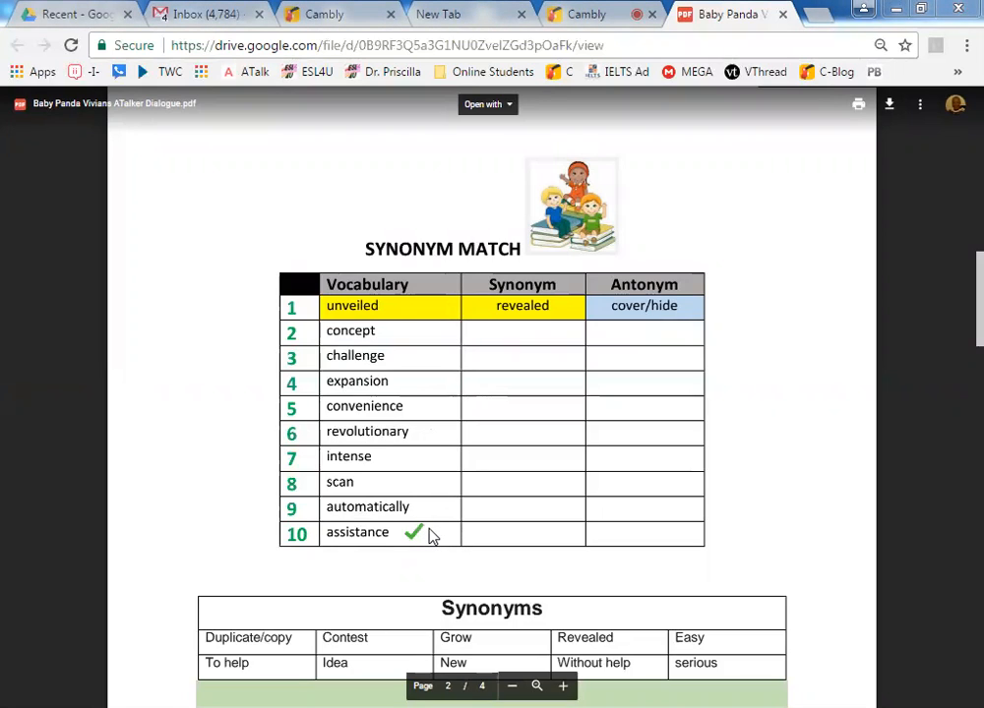
mouse_move(409, 365)
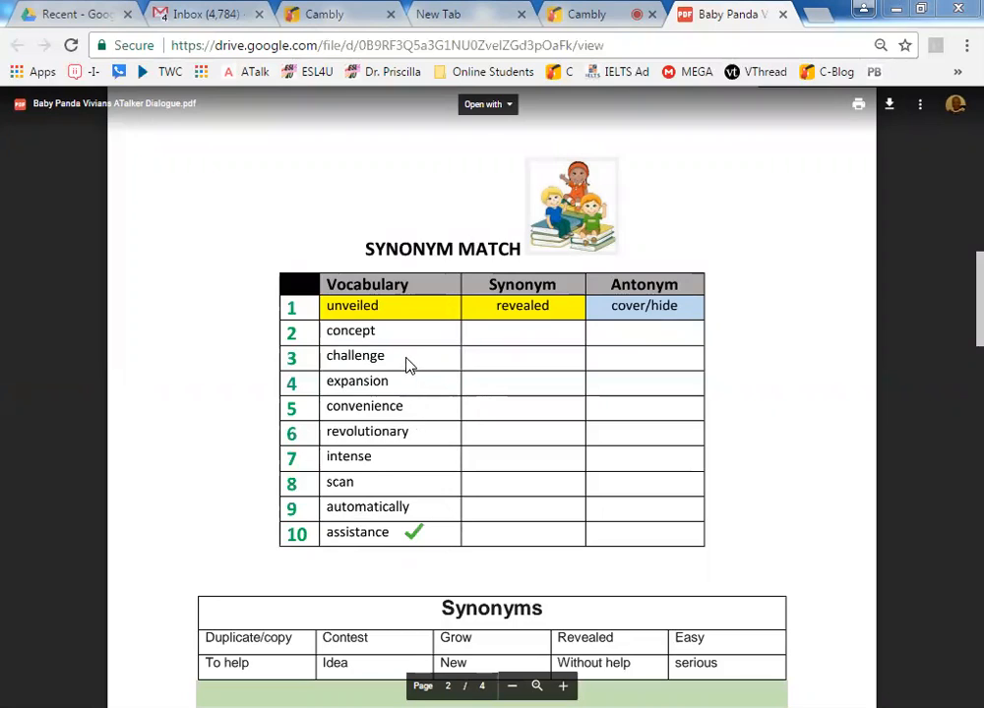
left_click(398, 354)
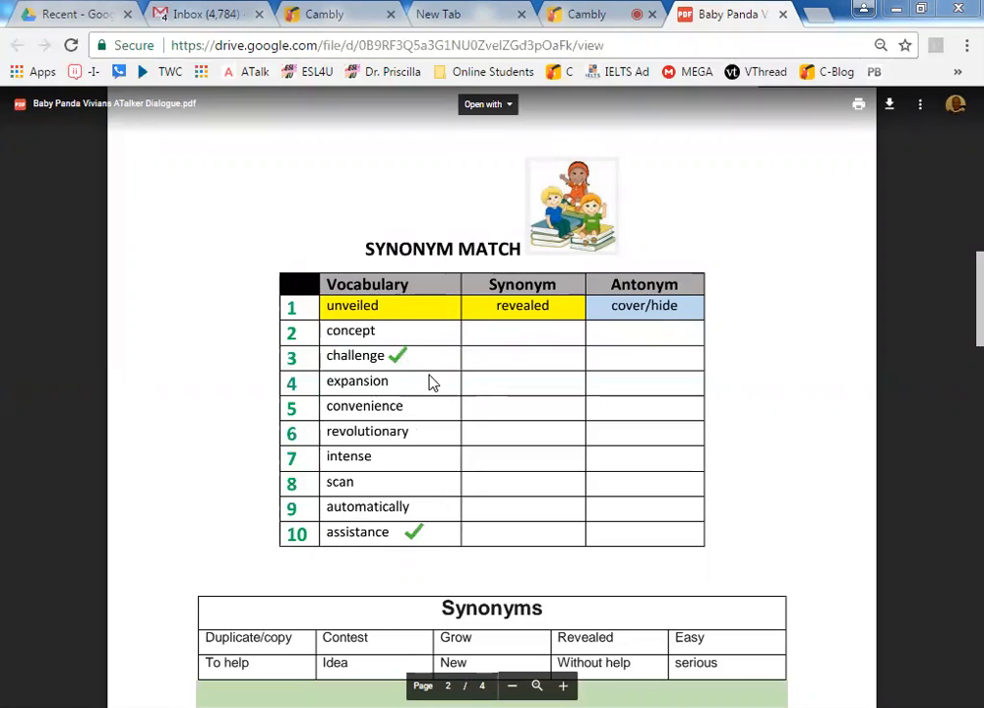
mouse_move(427, 414)
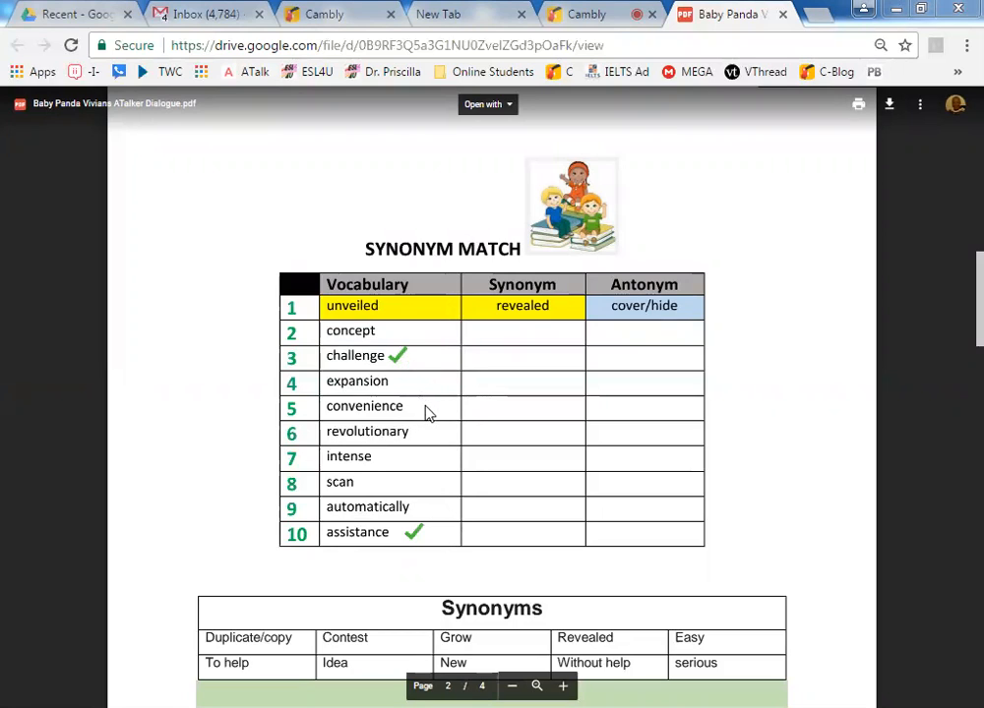
mouse_move(431, 425)
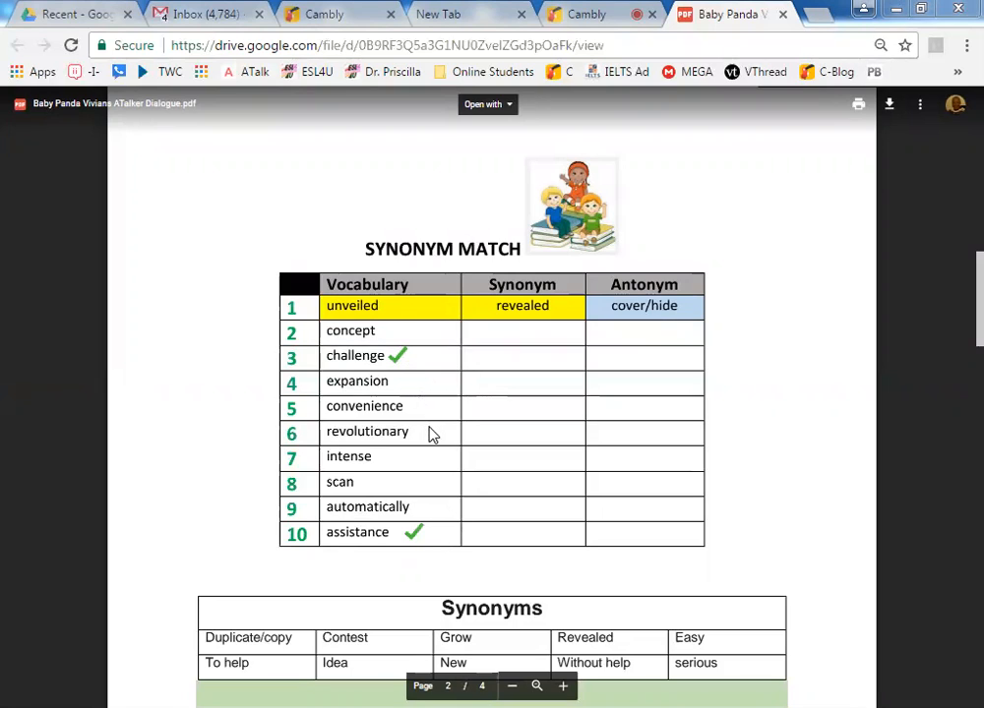
left_click(418, 431)
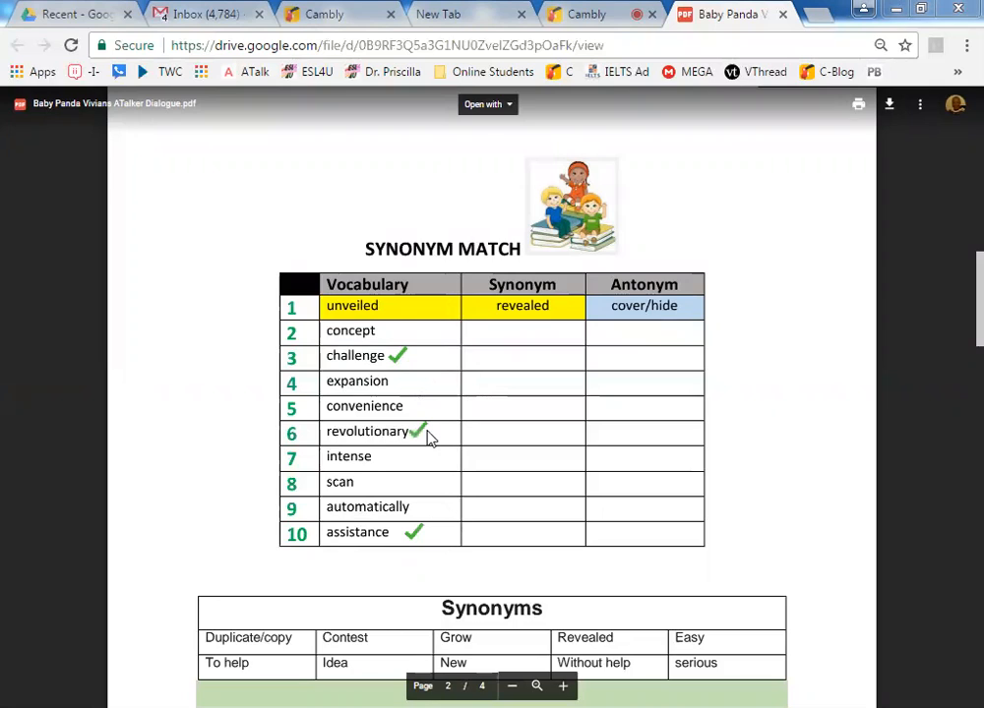
mouse_move(427, 411)
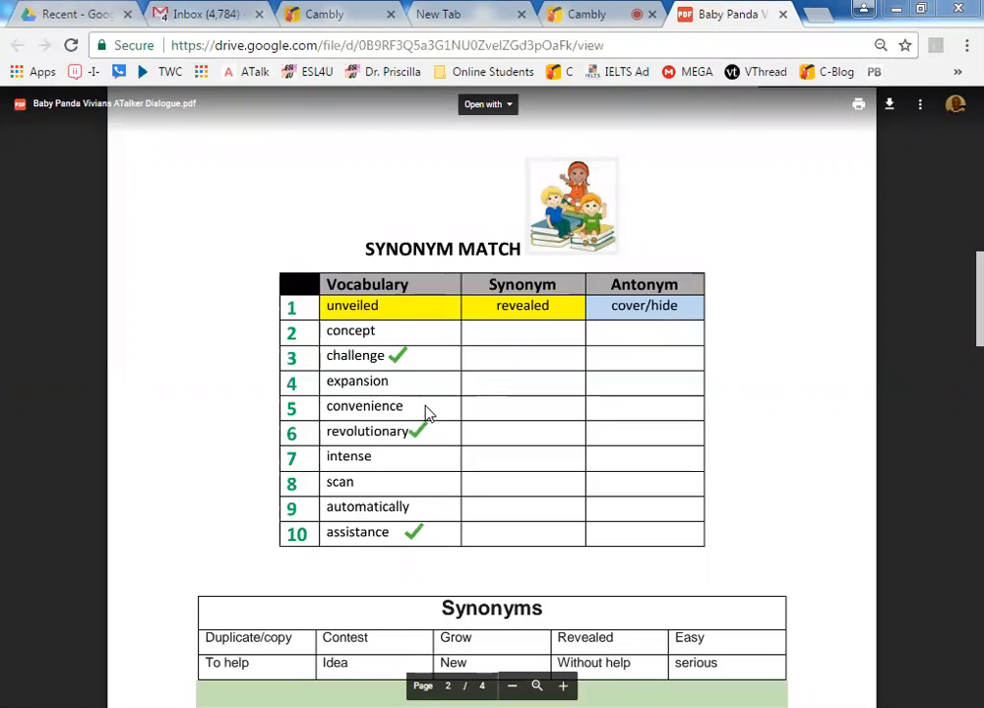
mouse_move(399, 336)
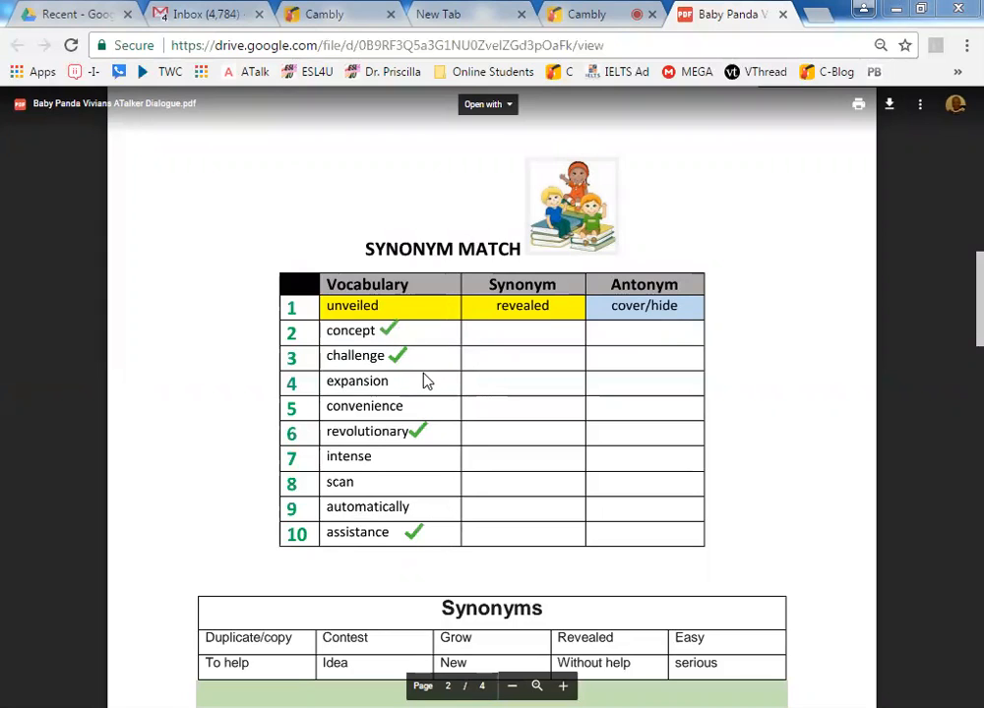
mouse_move(421, 392)
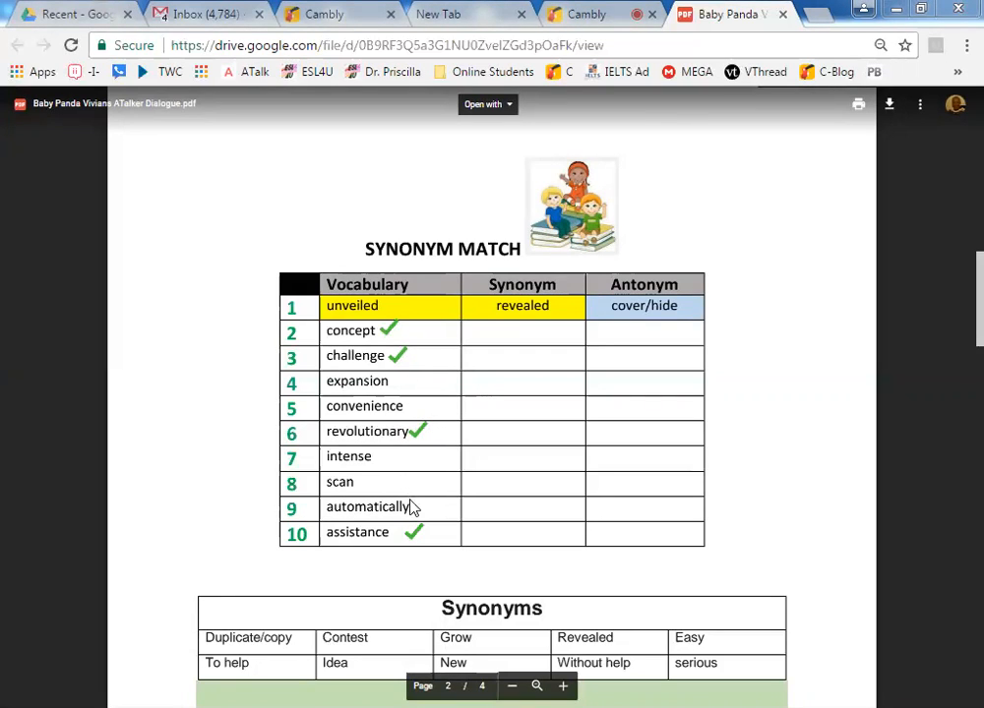
mouse_move(429, 516)
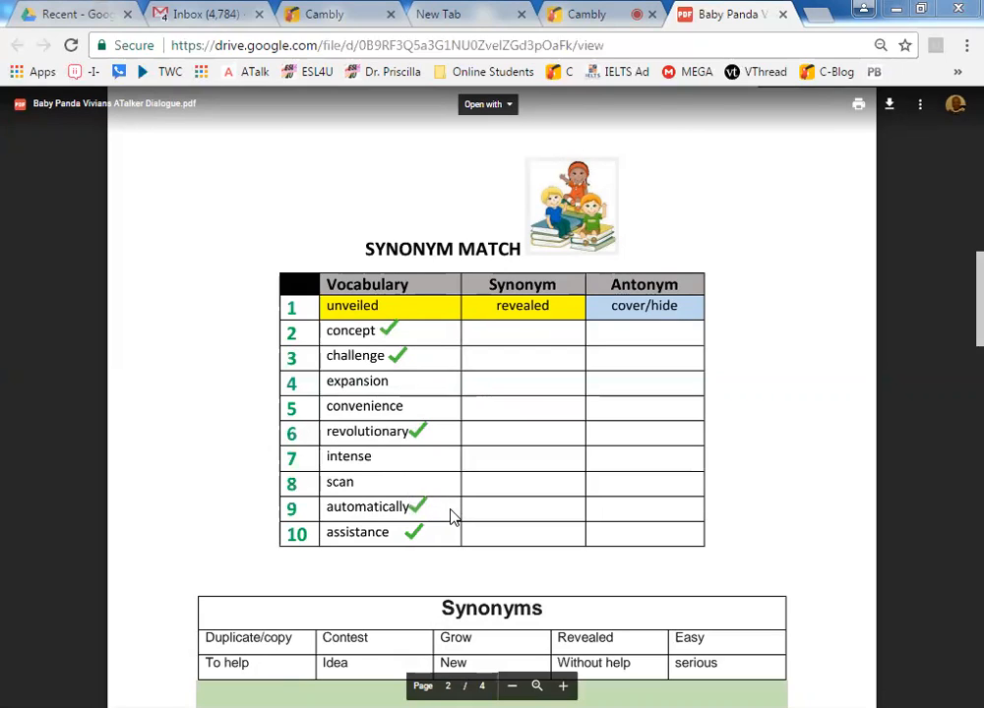
mouse_move(476, 516)
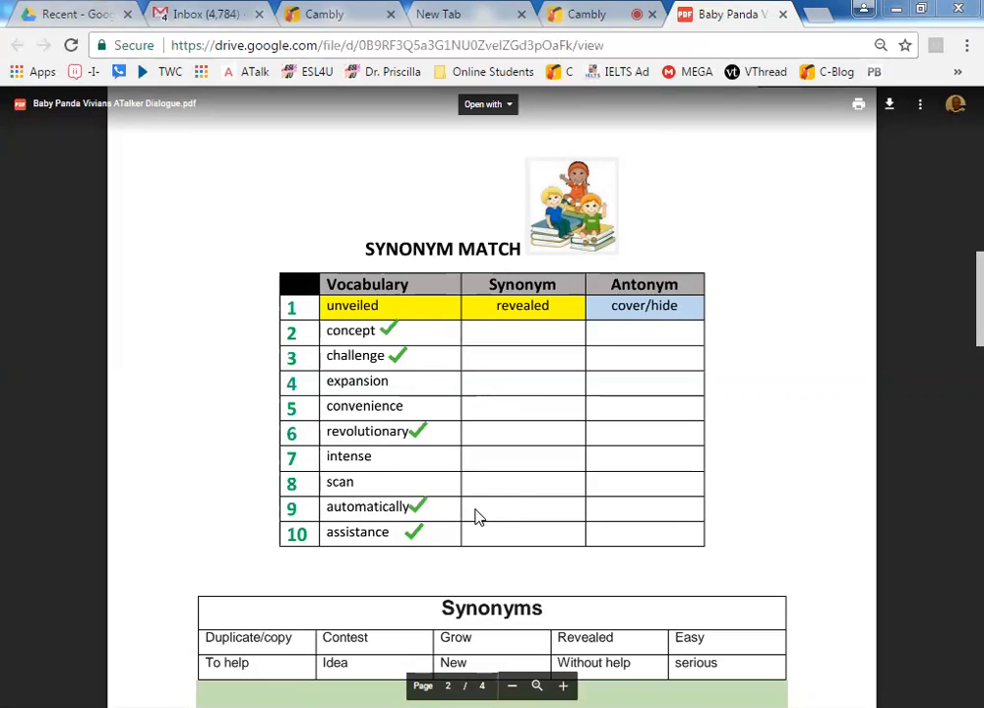
mouse_move(535, 173)
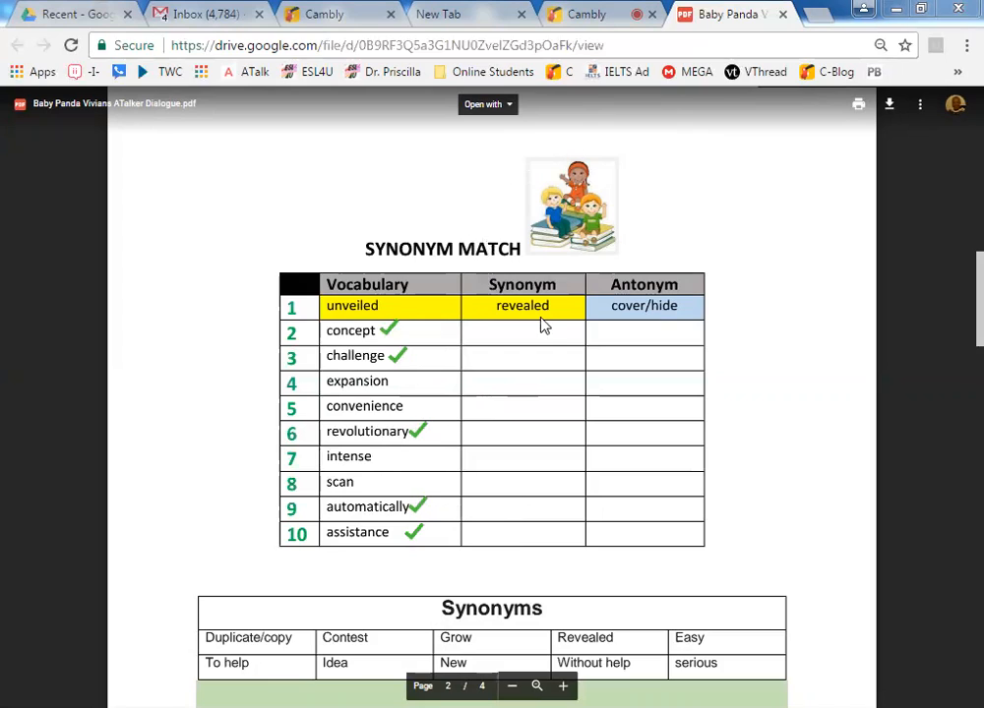
mouse_move(713, 405)
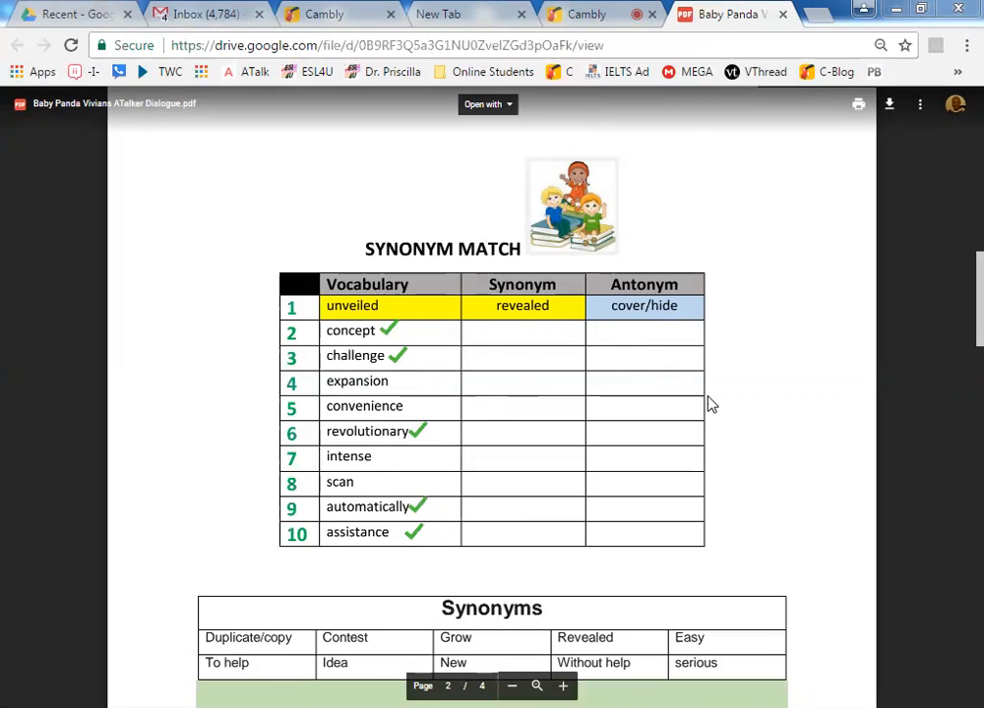
mouse_move(695, 412)
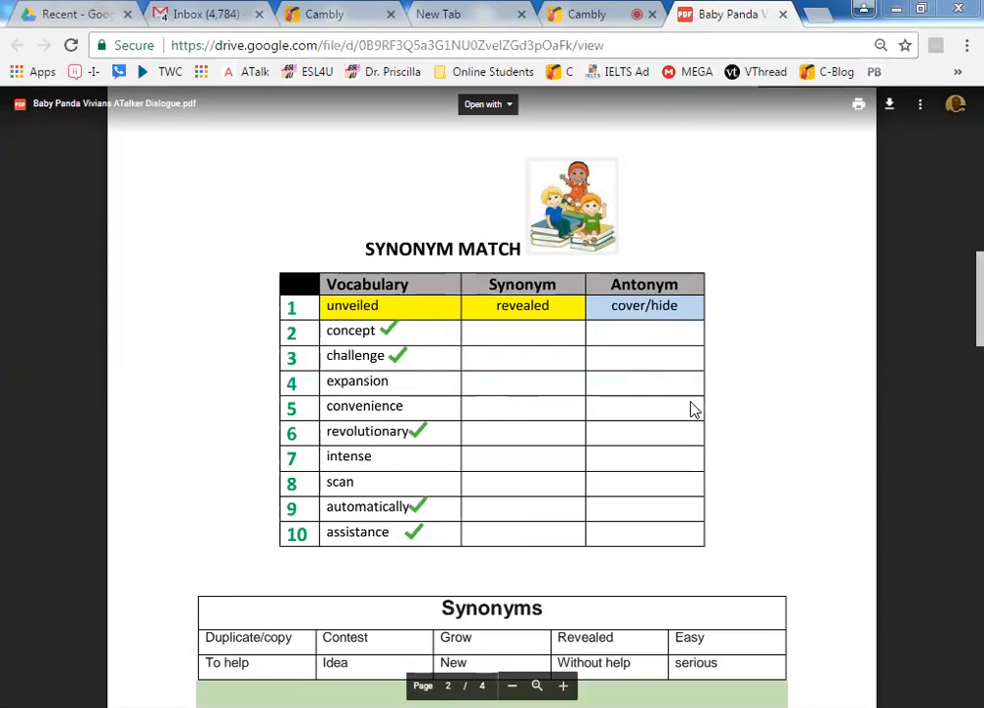
mouse_move(442, 283)
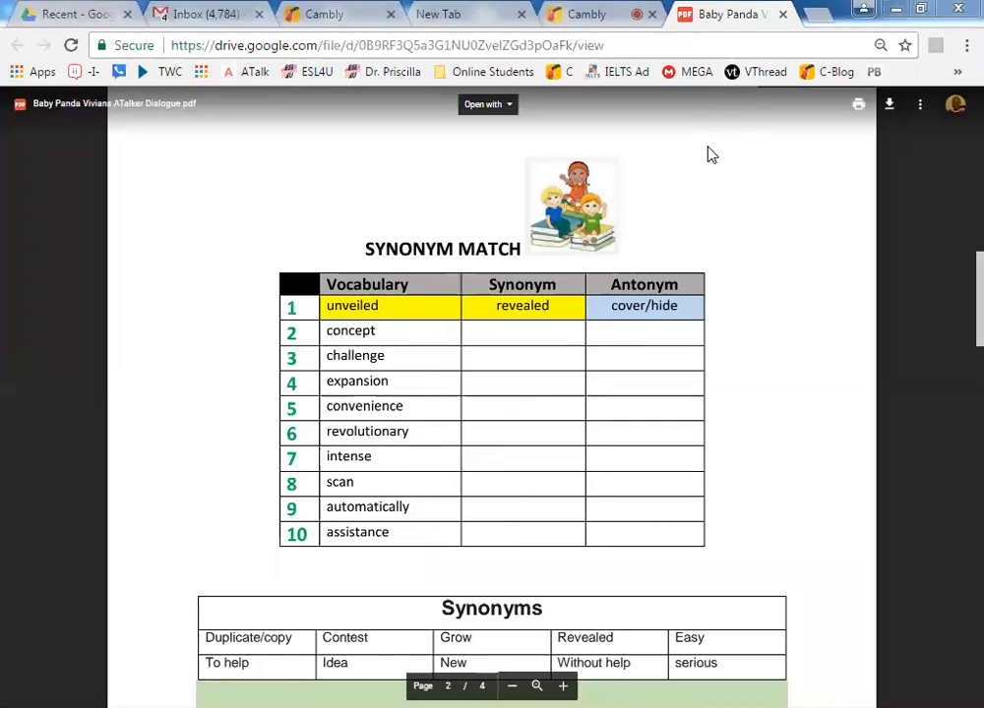
mouse_move(382, 108)
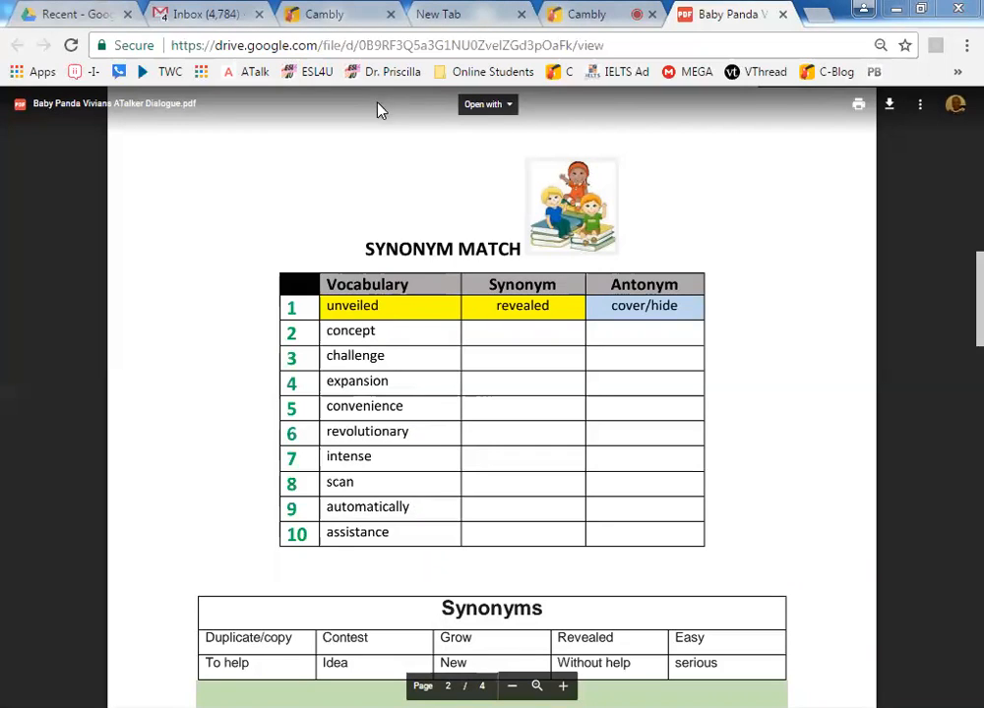
mouse_move(495, 183)
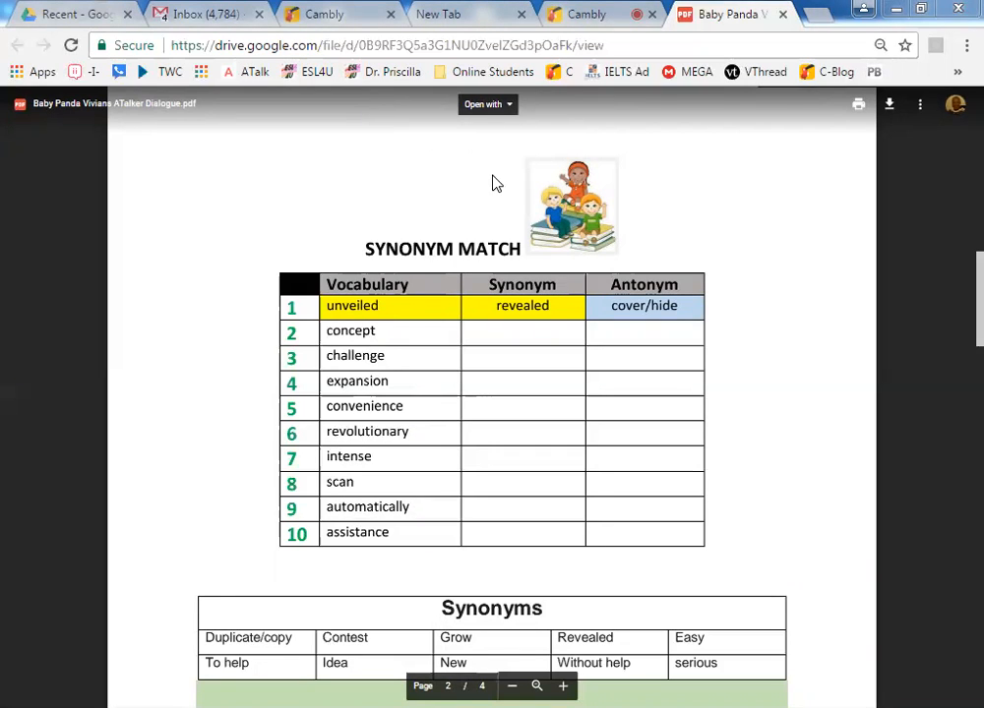
mouse_move(519, 246)
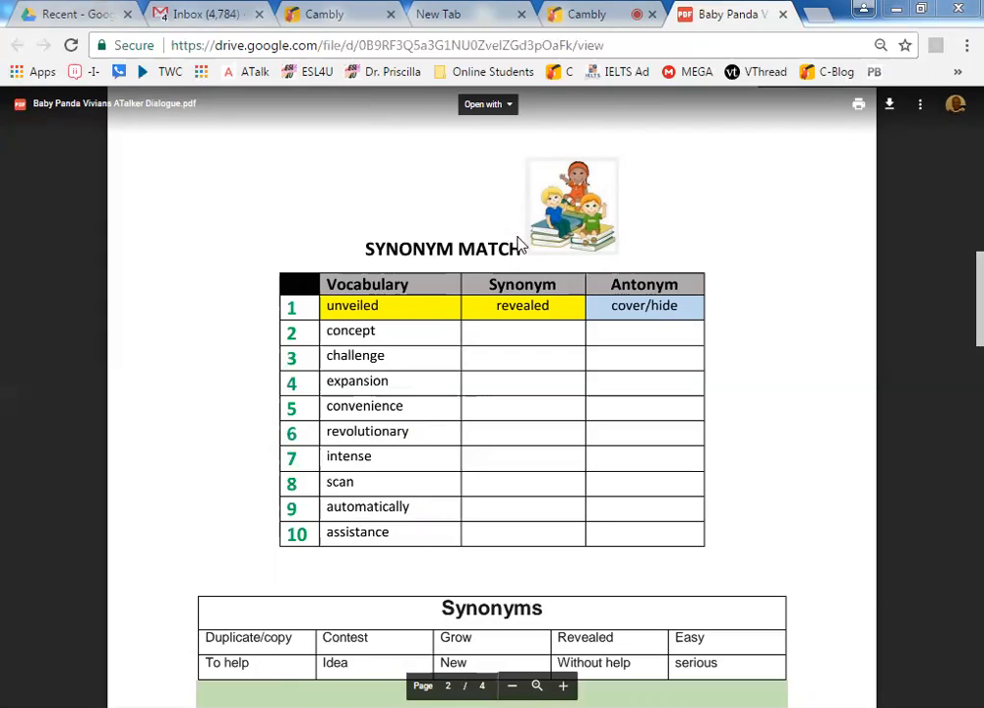
mouse_move(385, 138)
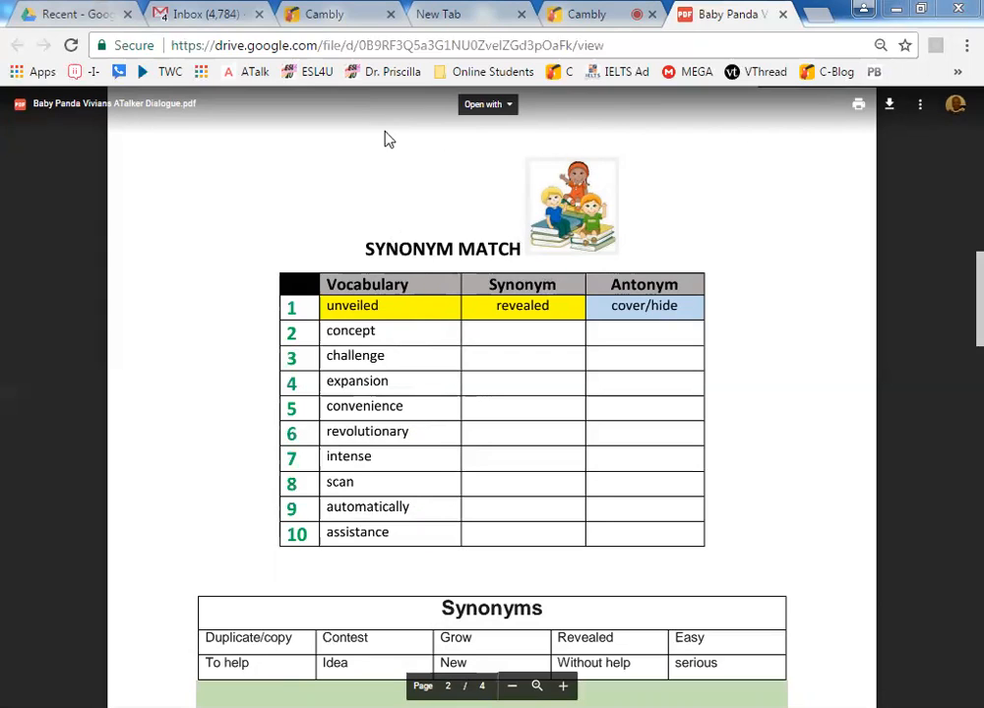
mouse_move(512, 197)
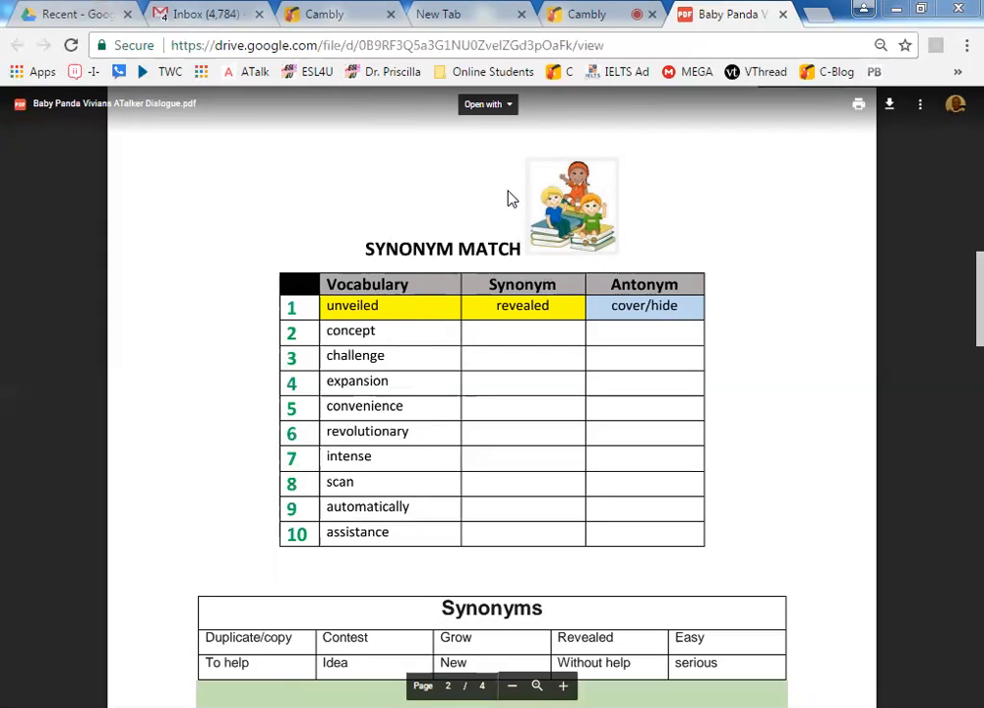
mouse_move(425, 185)
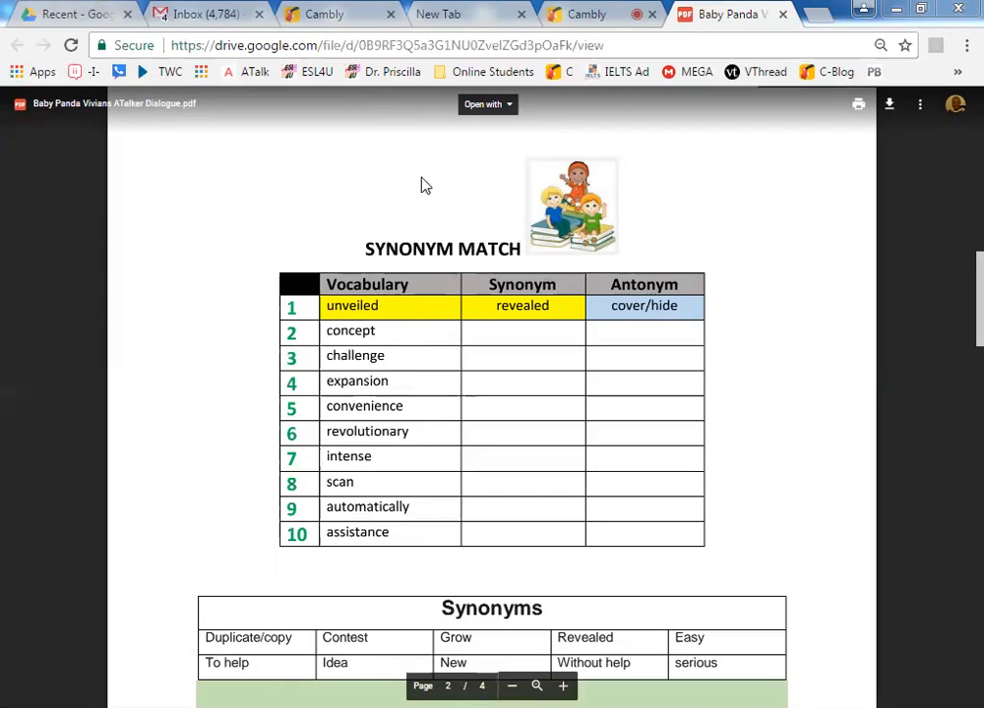
mouse_move(508, 192)
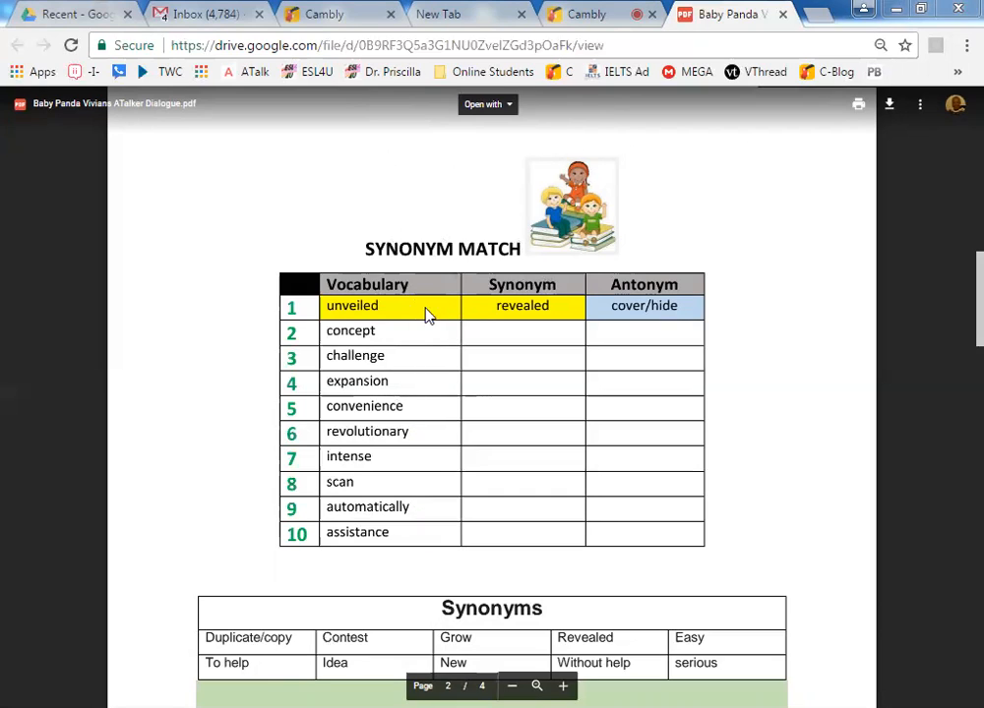
Check-mark unveiled as a used word in the Synonym Match table.
left_click(417, 307)
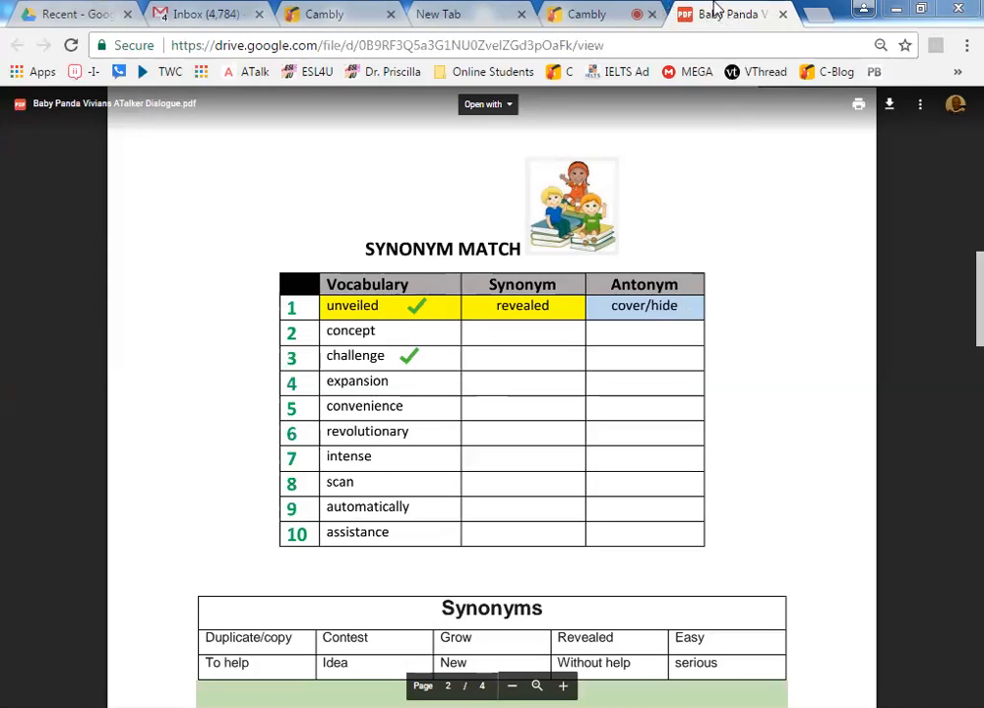
mouse_move(784, 27)
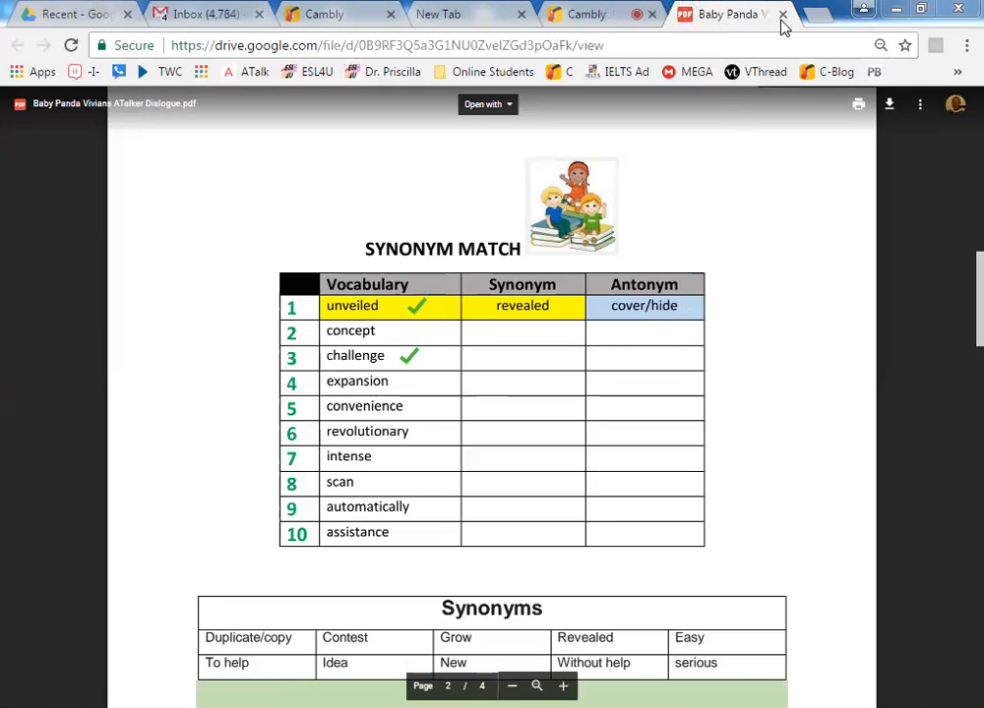